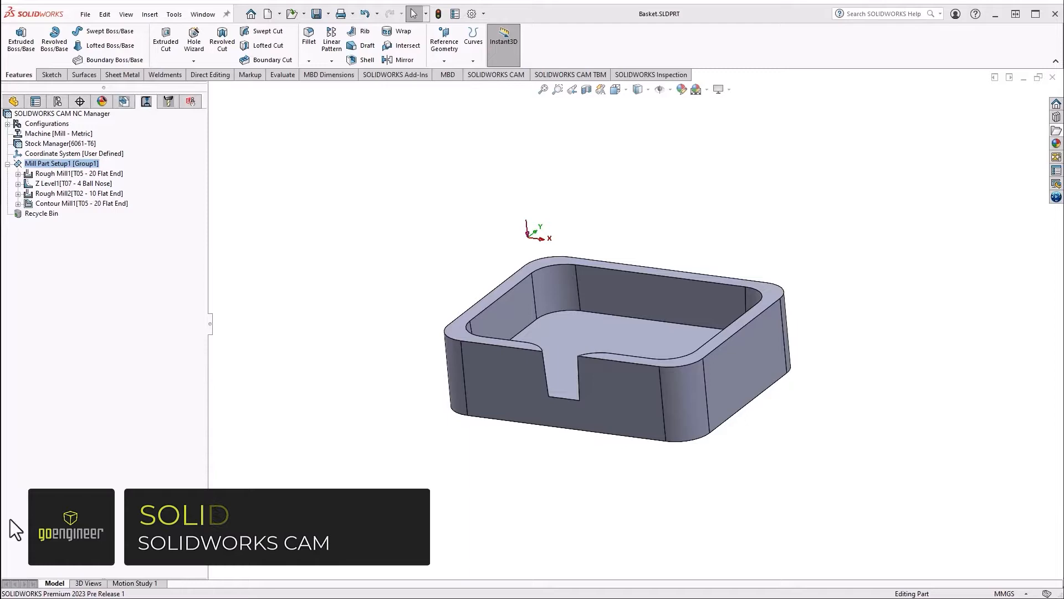
- Simulate all Mill Part Setup1 toolpaths to the end and show the stock-versus-part difference
right_click(61, 163)
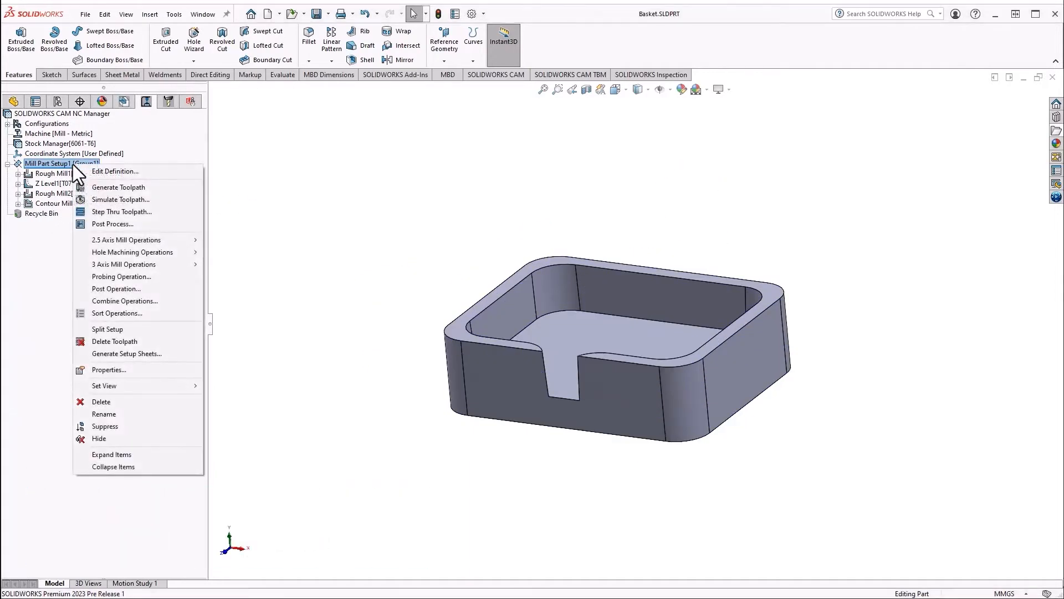
click(120, 199)
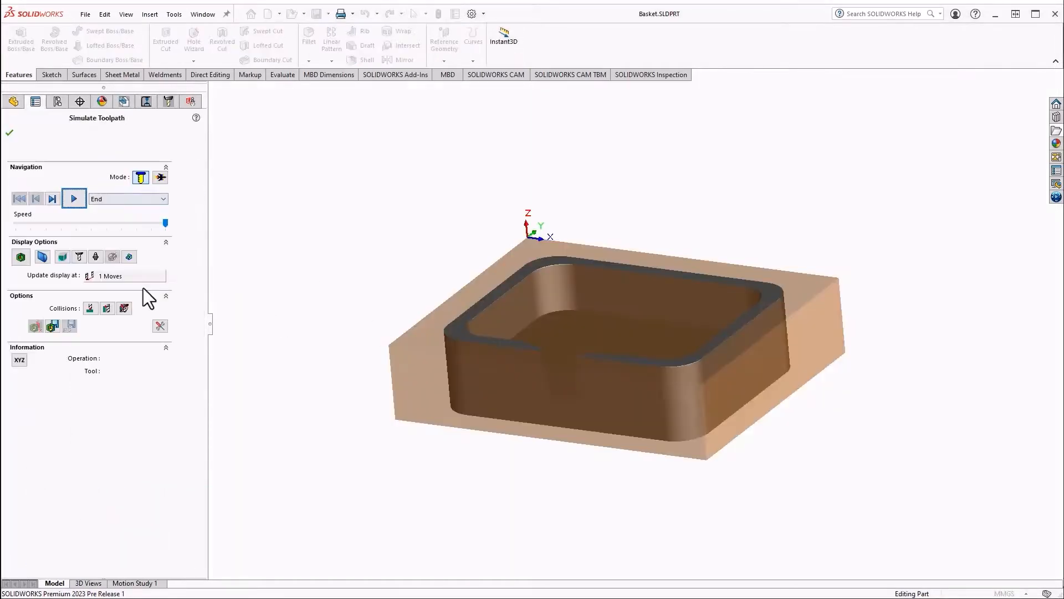
click(74, 199)
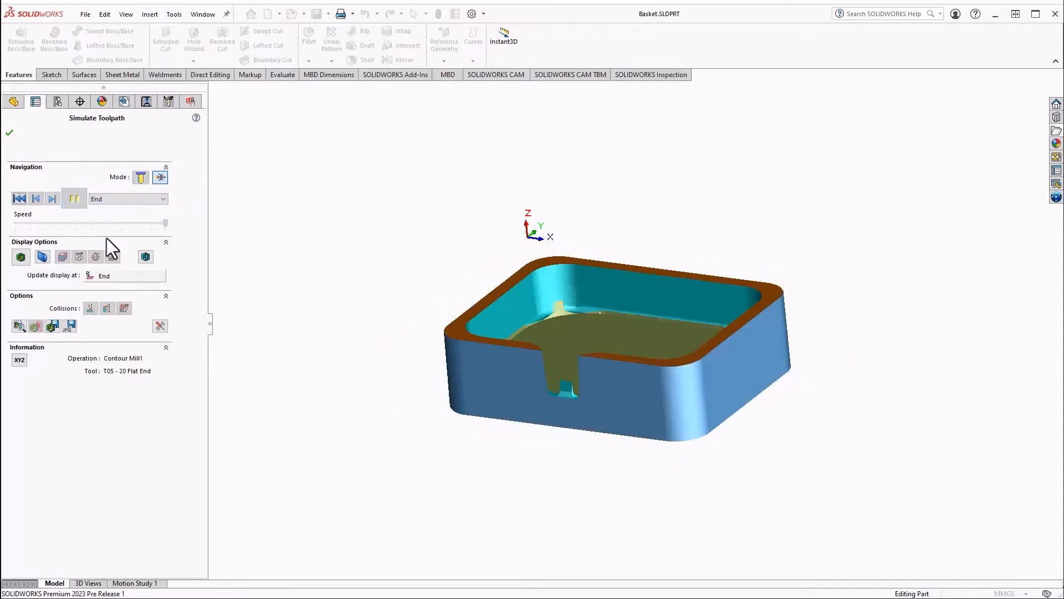
click(20, 257)
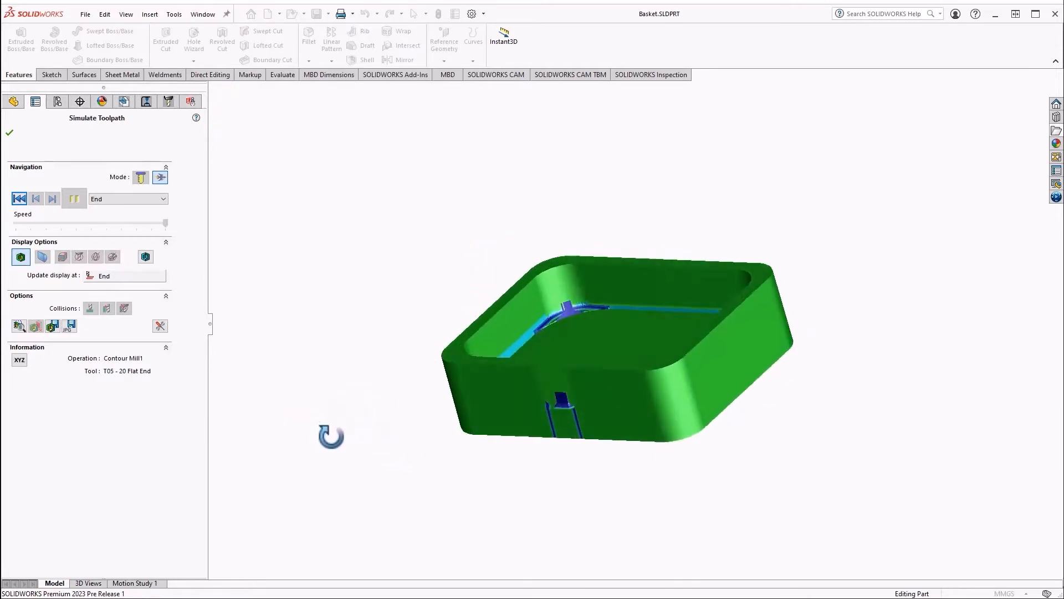
click(9, 133)
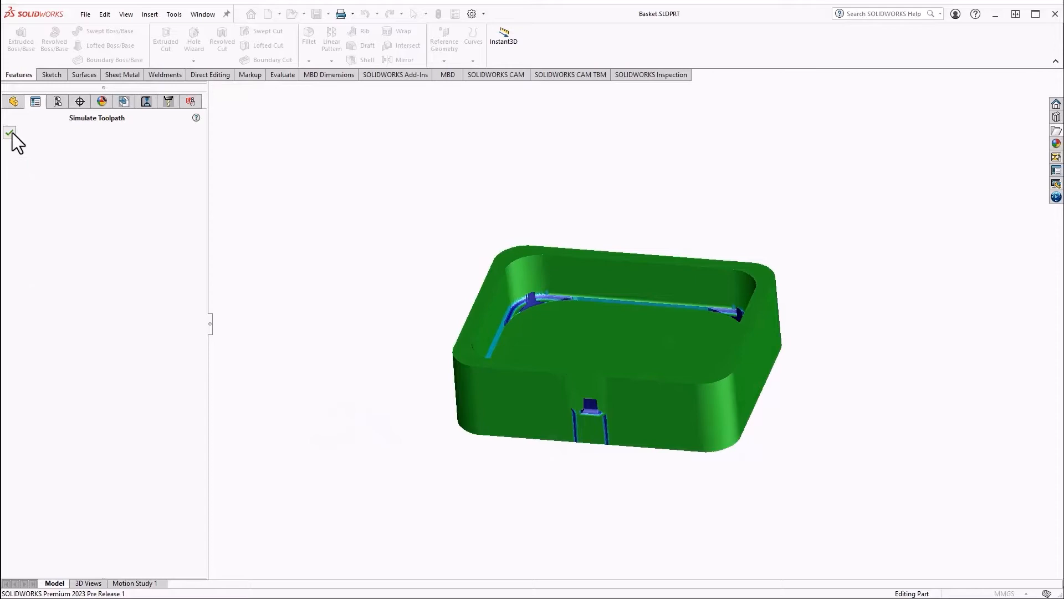
- Give Contour Mill1 G41/G42 compensation, a tool-centred toolpath and limited look ahead
click(9, 133)
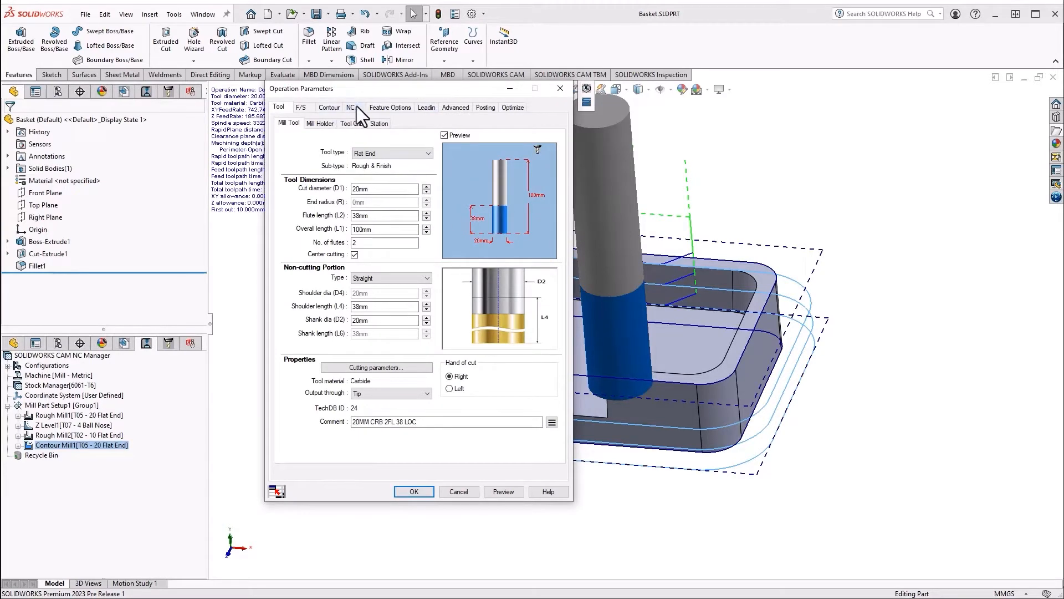
click(350, 107)
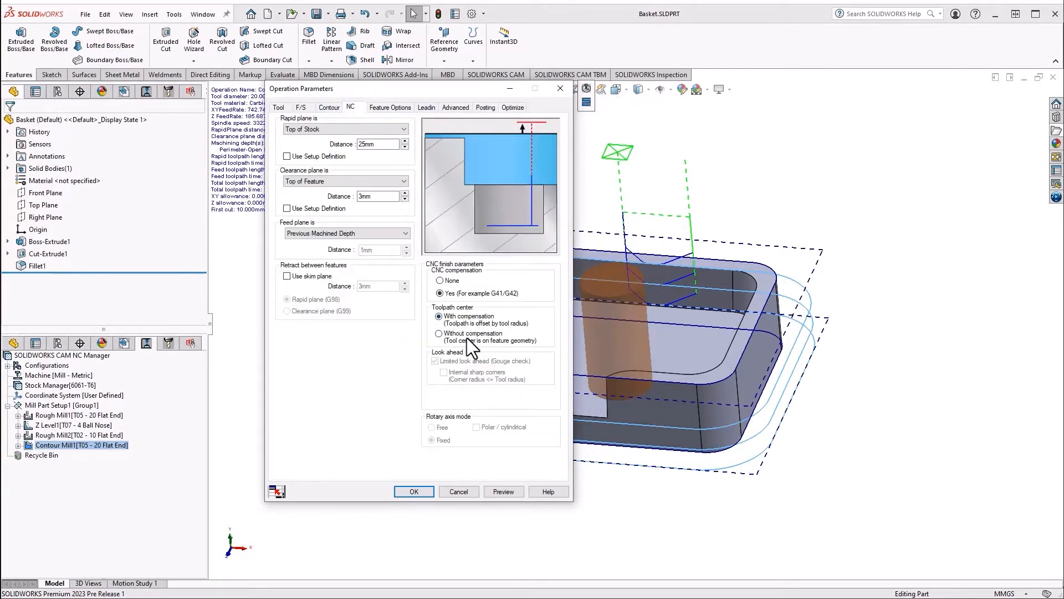
click(439, 333)
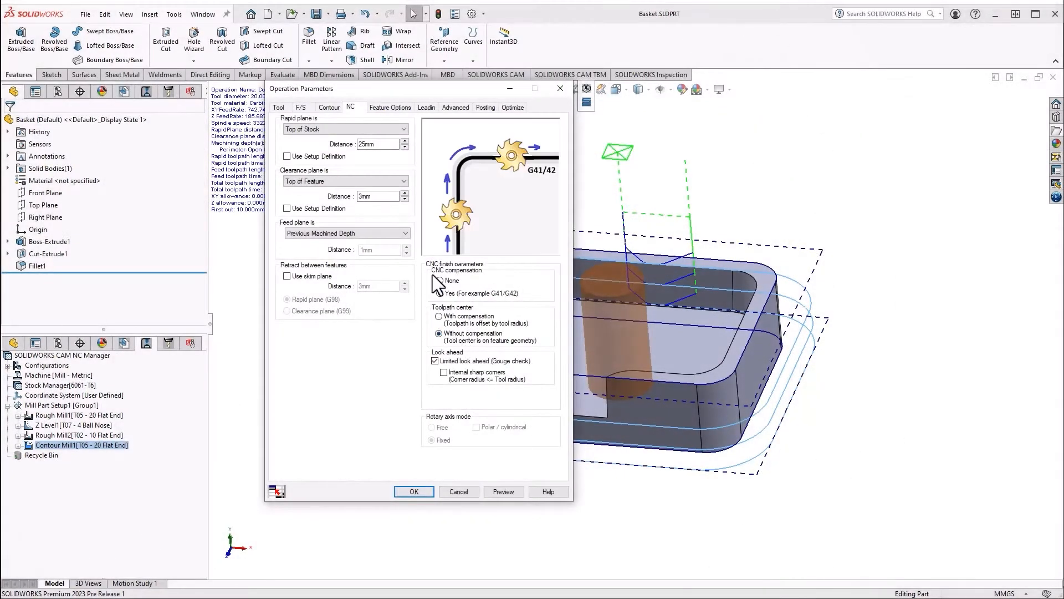
click(441, 293)
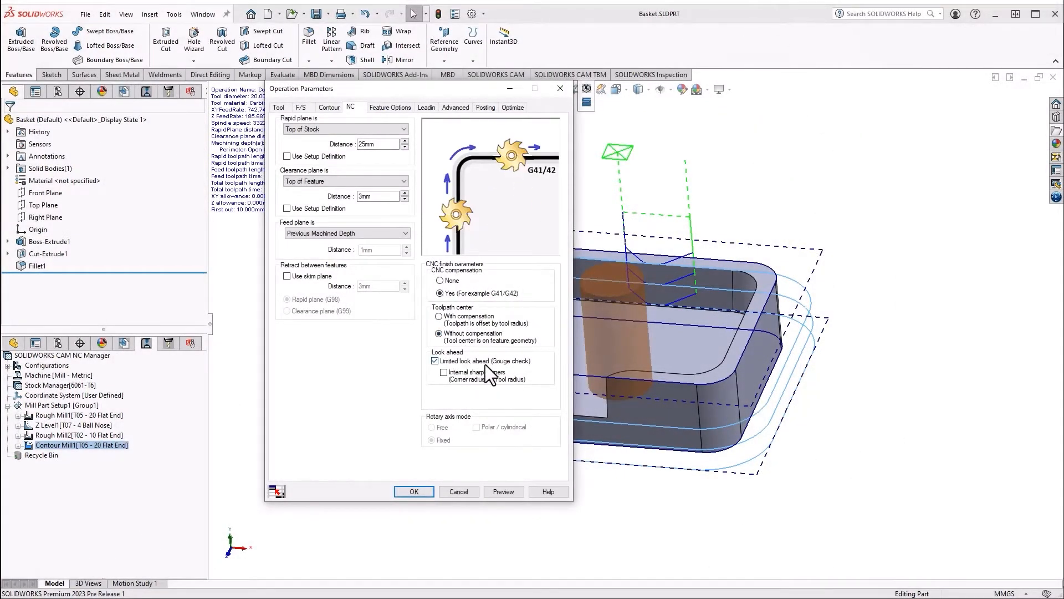
mouse_move(454, 373)
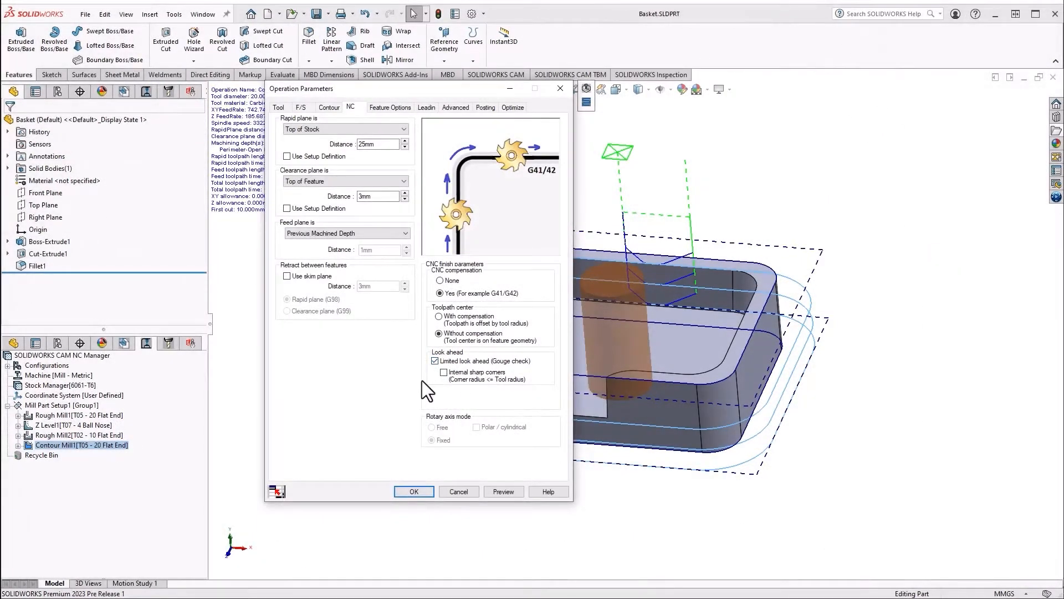
mouse_move(363, 397)
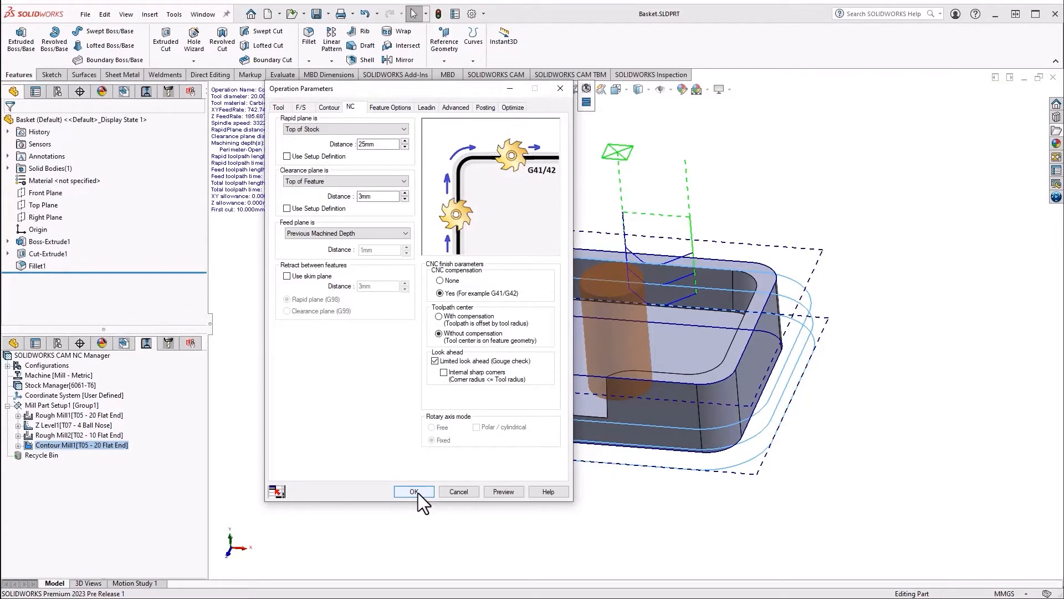
click(413, 490)
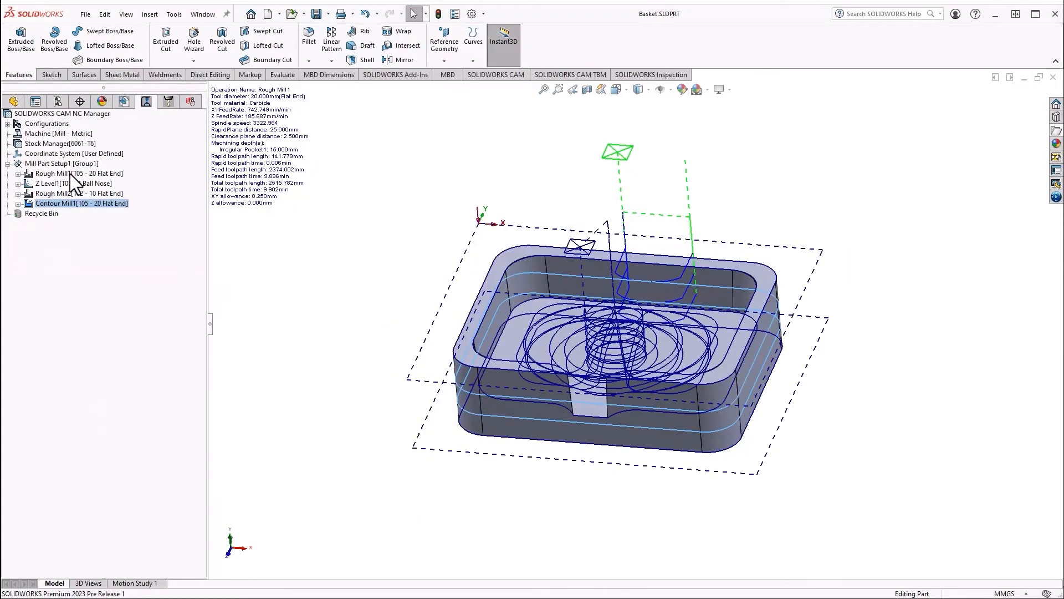
- Set Rough Mill1's roughing pattern to VoluMill and accept the parameters
click(78, 173)
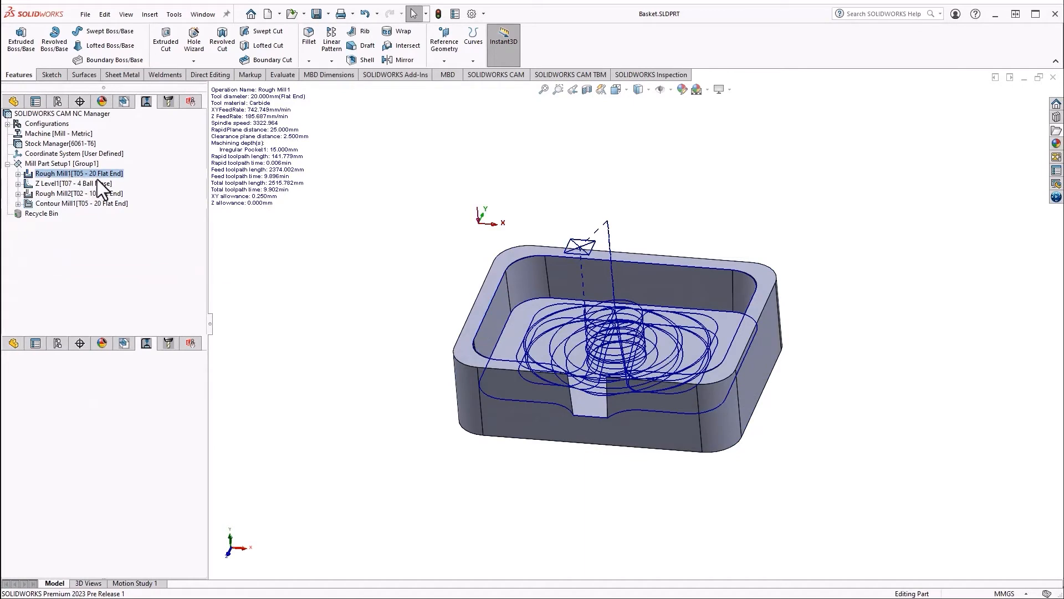
double_click(79, 173)
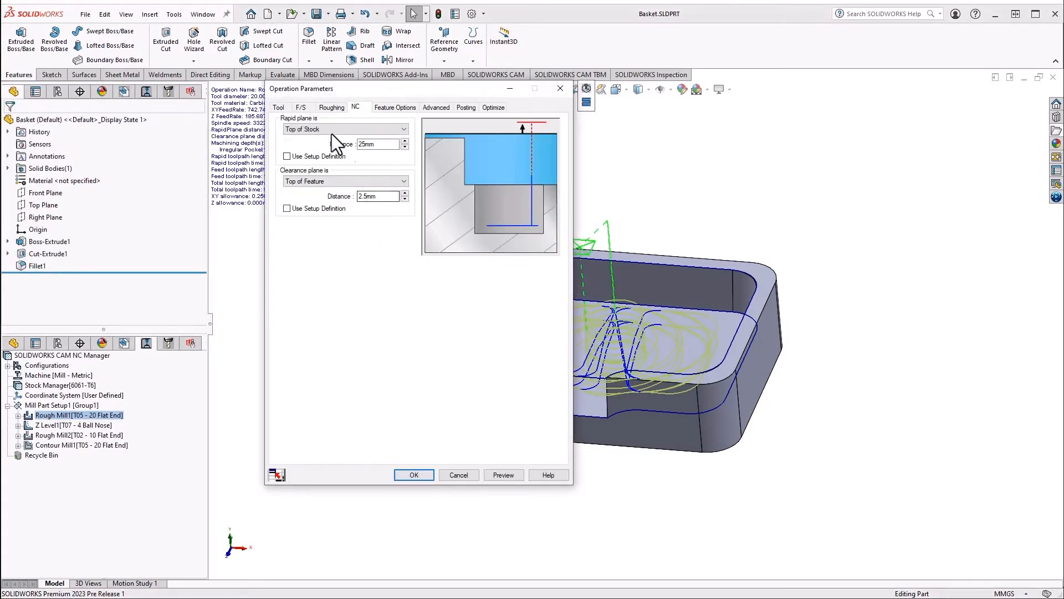
click(332, 106)
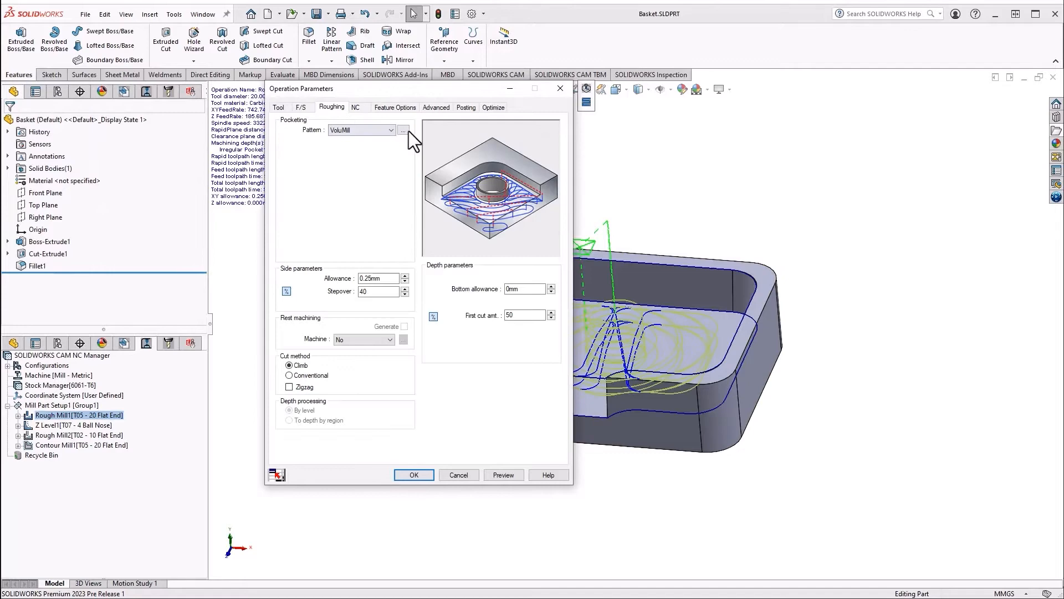
click(404, 130)
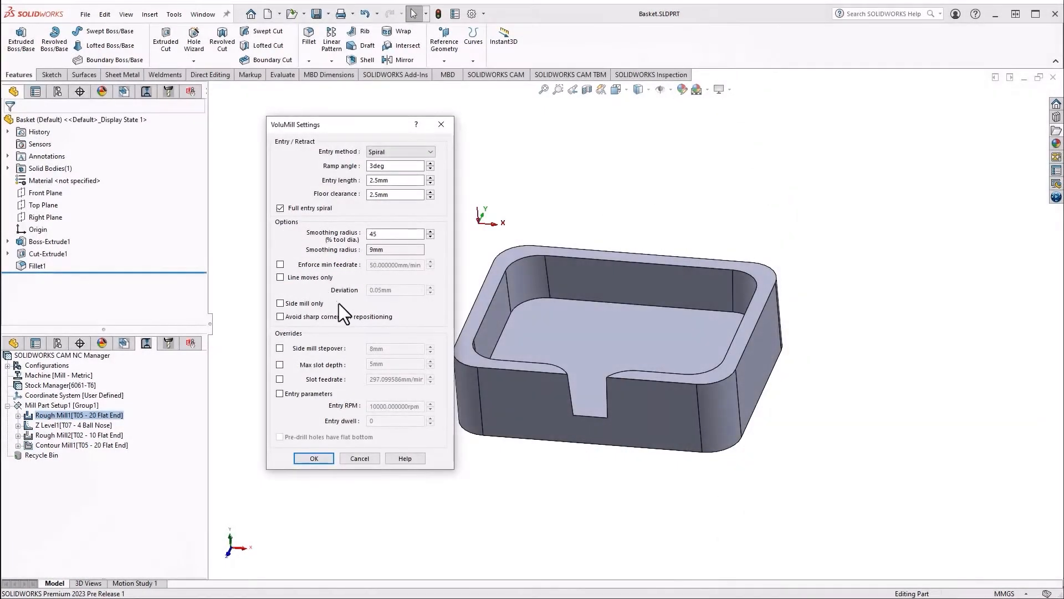
mouse_move(356, 308)
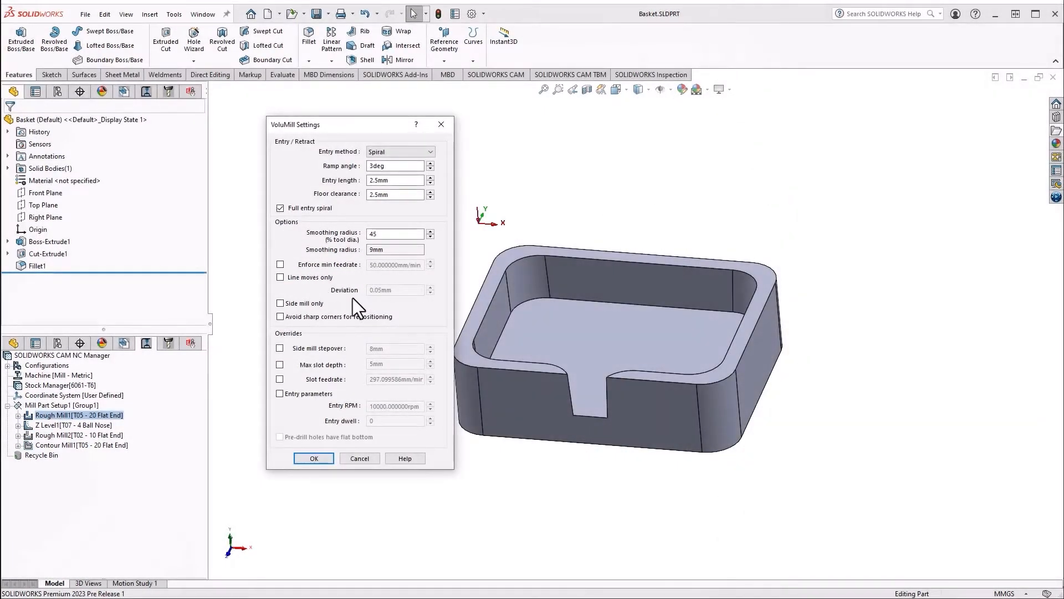
click(314, 457)
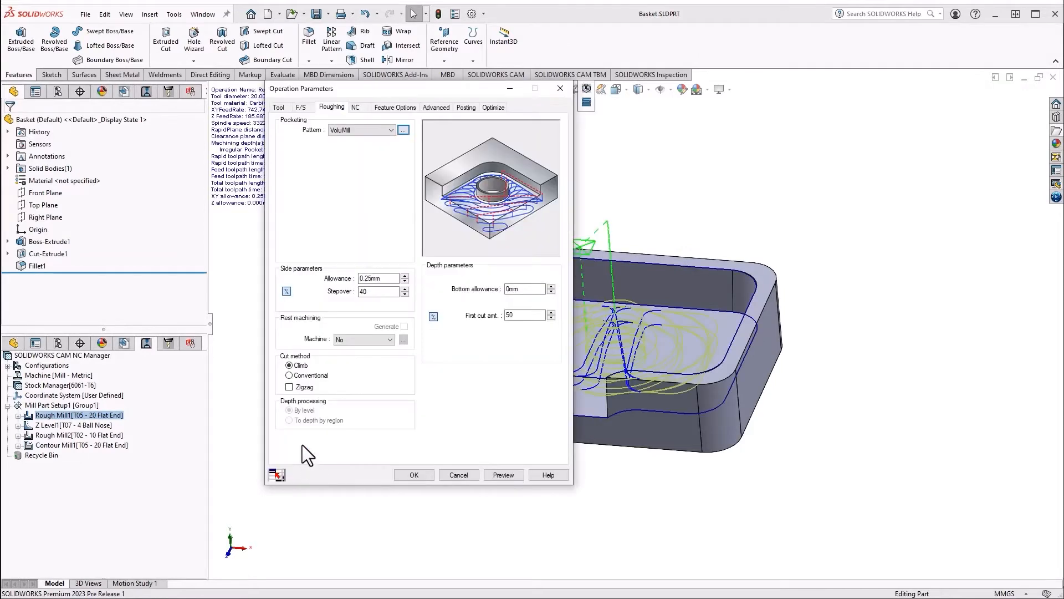
click(413, 475)
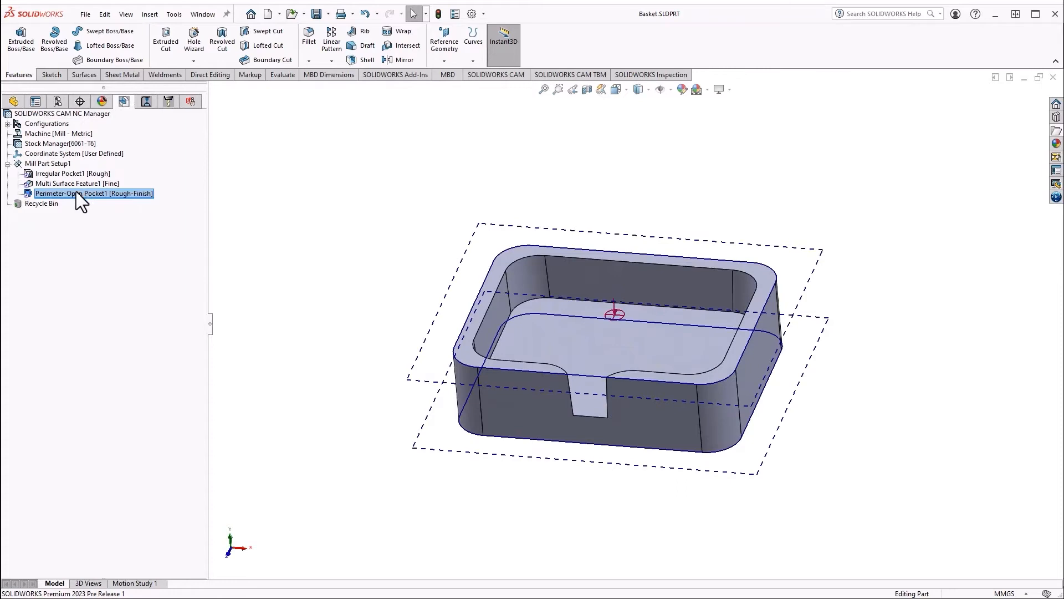
- Open the Z Level1 operation parameters from the Operation tree
click(145, 101)
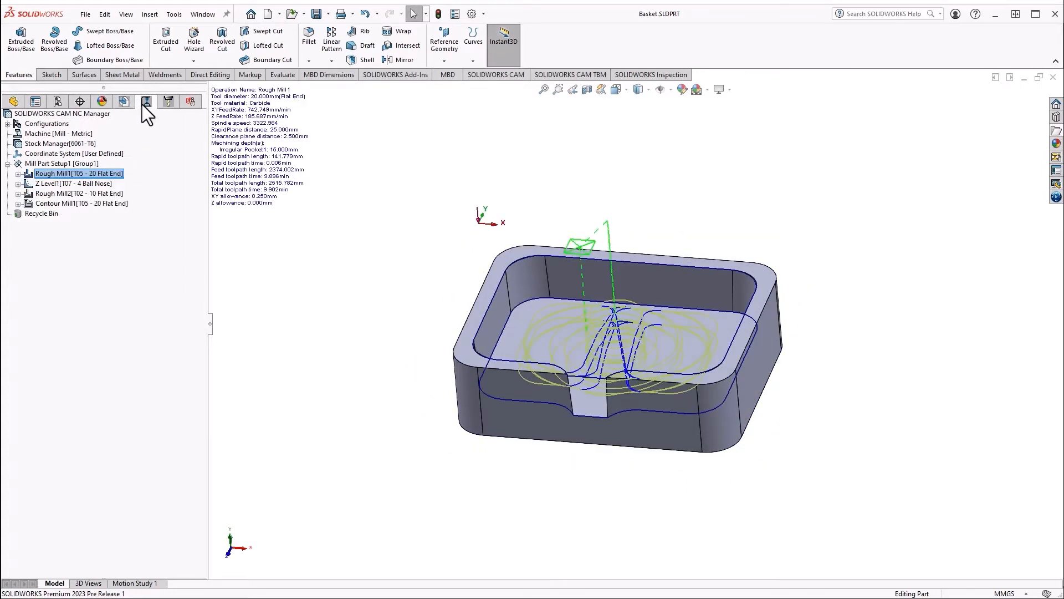
click(73, 184)
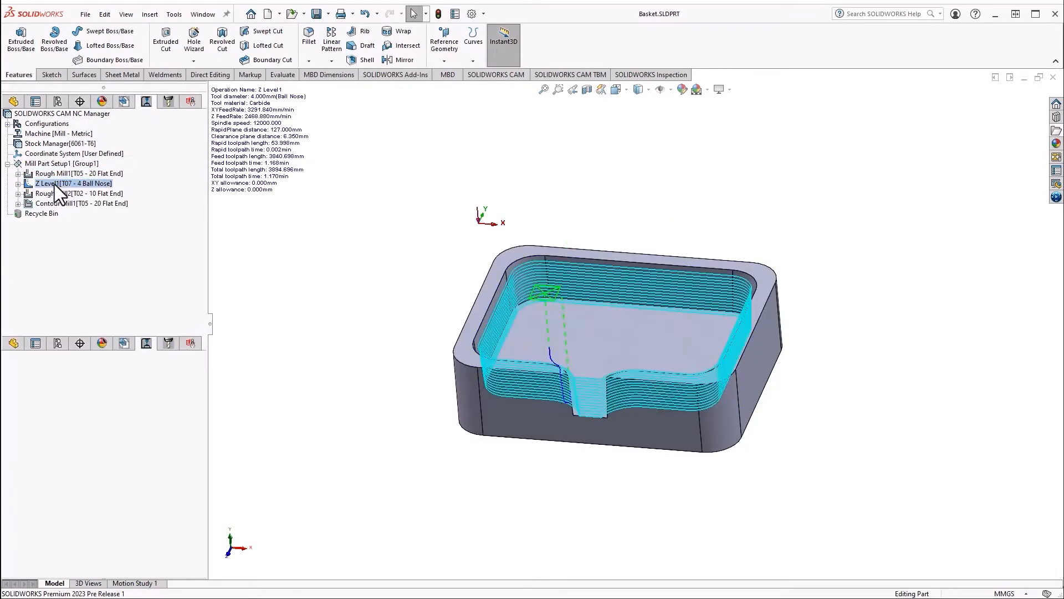
double_click(73, 183)
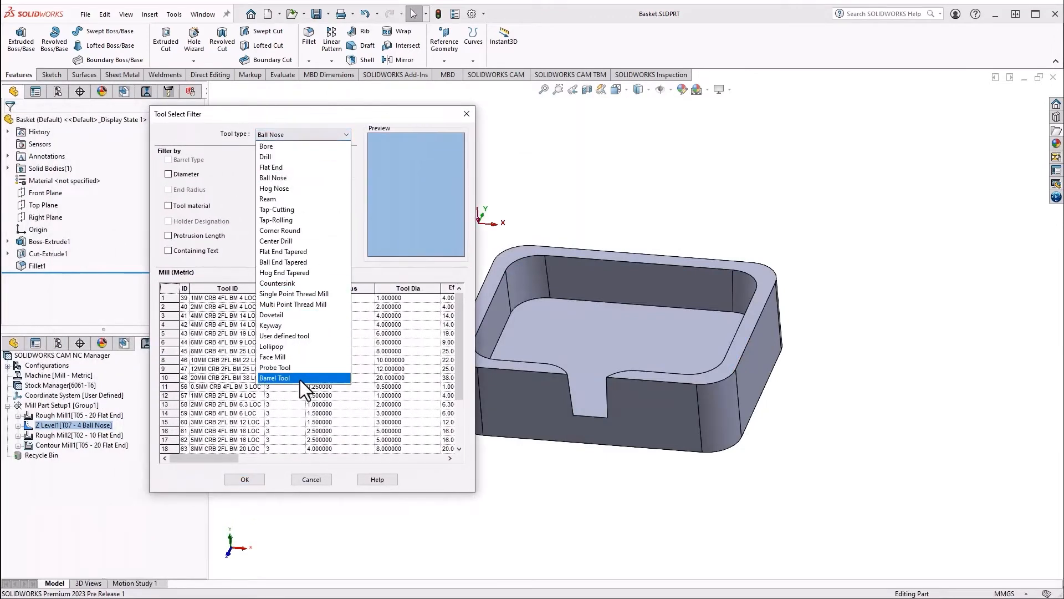
- Assign the 8MM 0.8 ABT barrel tool to Z Level1, replacing its holder
click(274, 378)
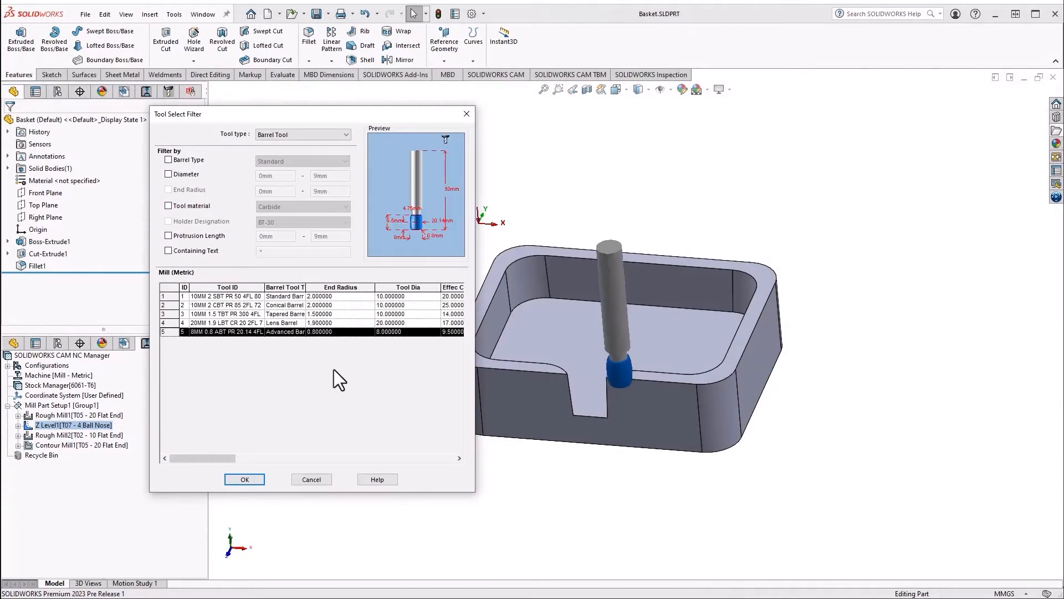
mouse_move(173, 275)
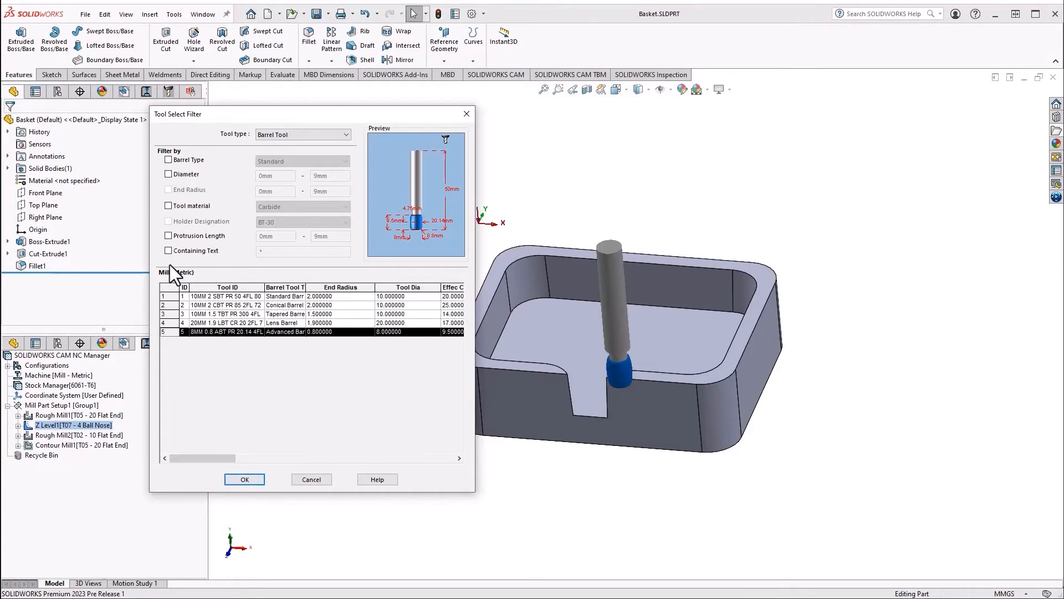
click(244, 478)
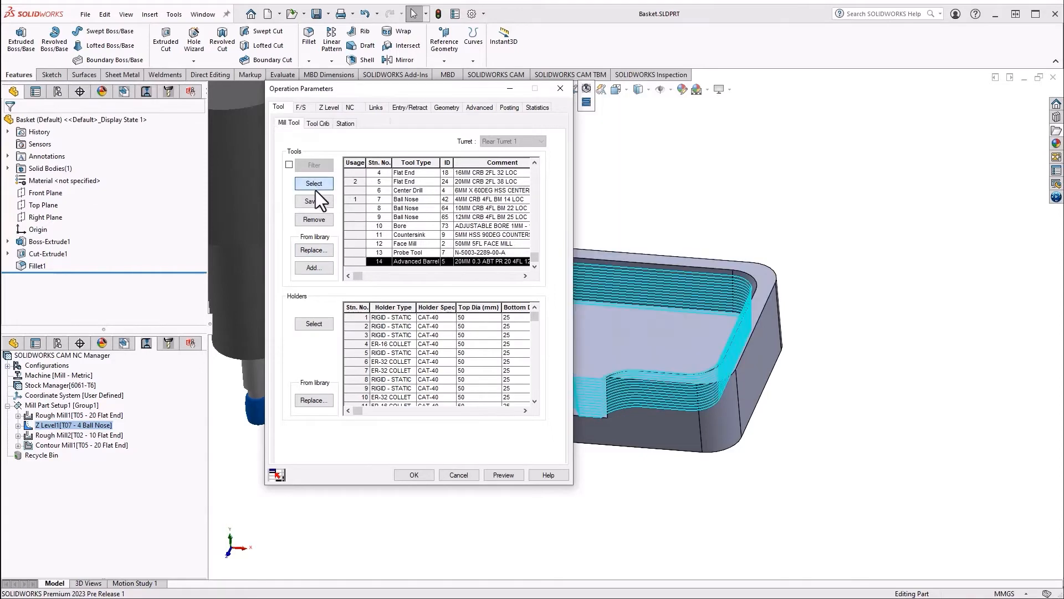
click(314, 184)
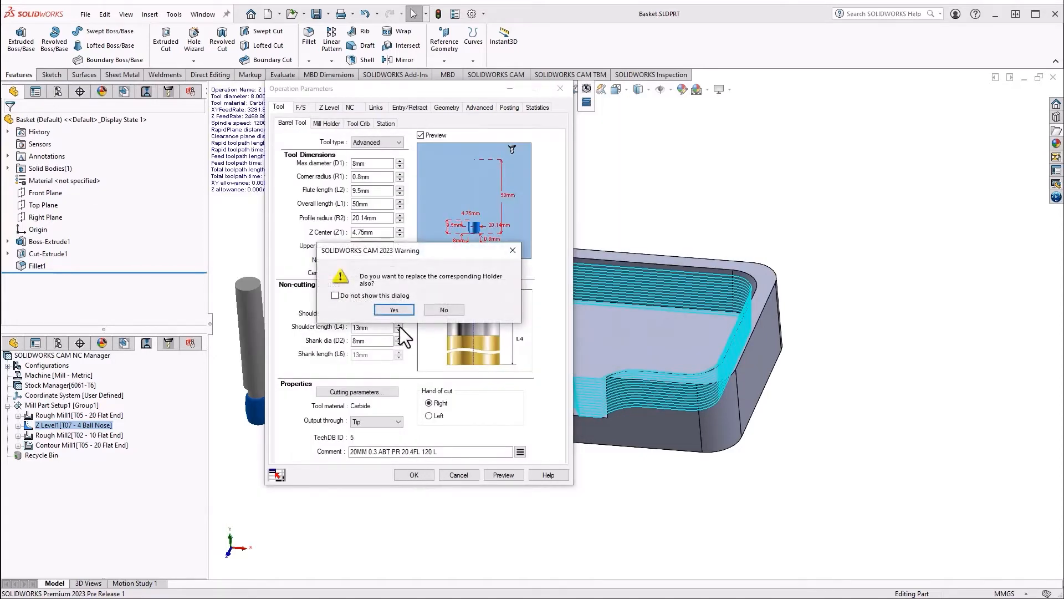
click(393, 309)
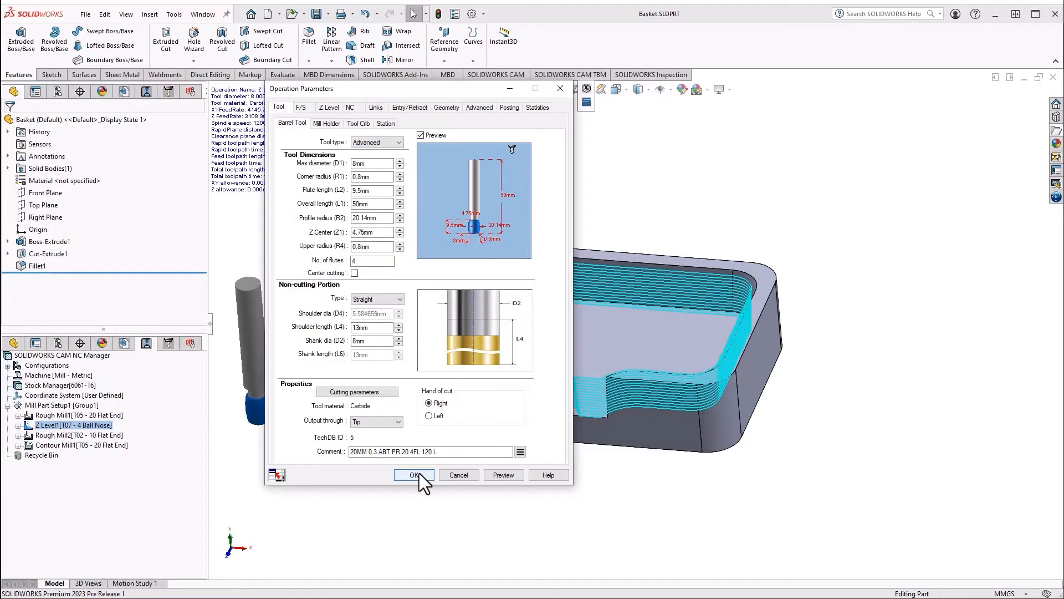
click(414, 474)
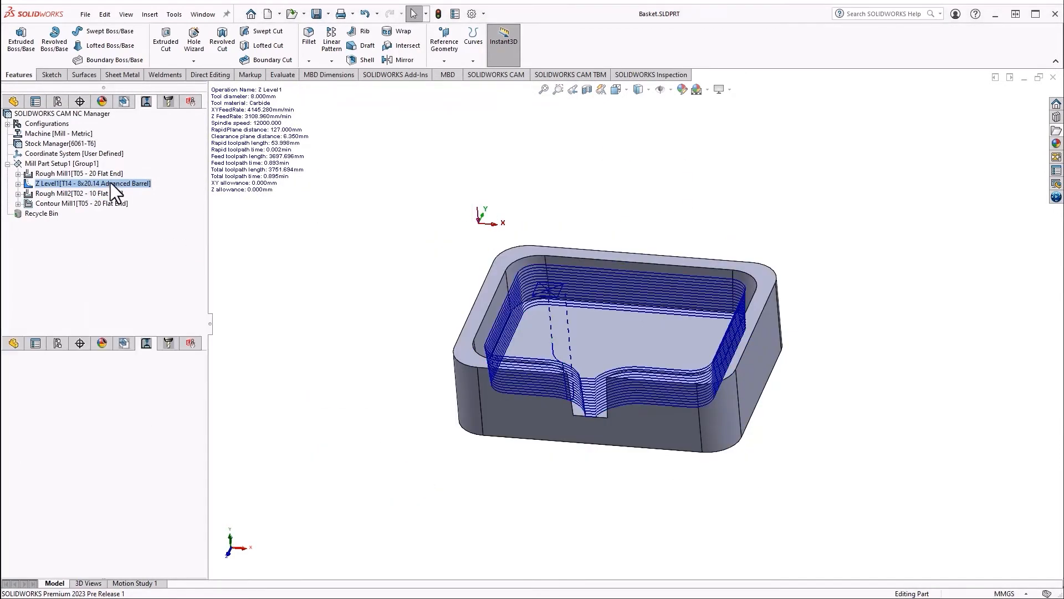
double_click(91, 183)
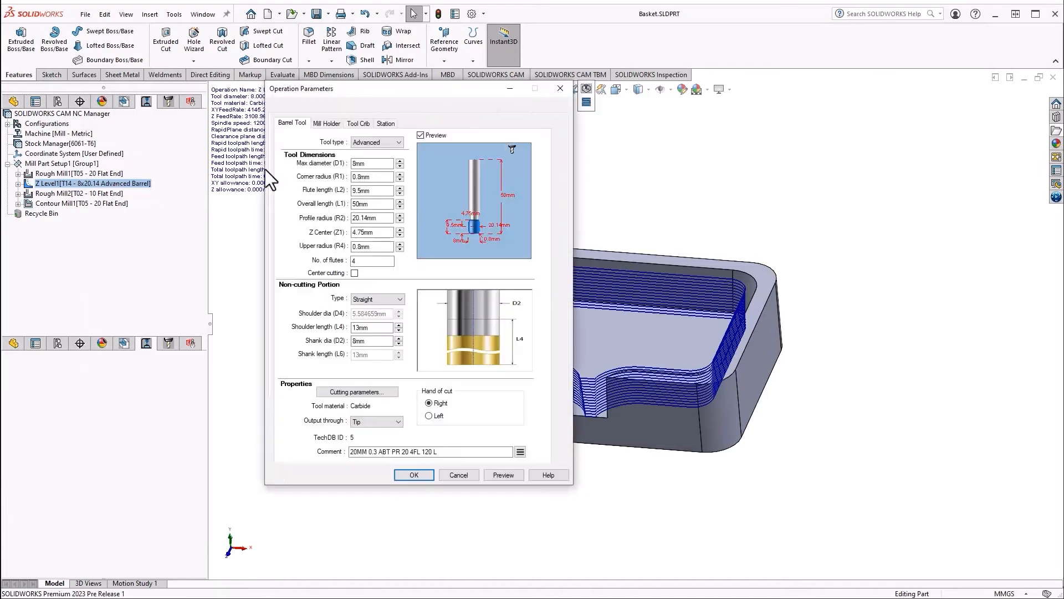
click(445, 107)
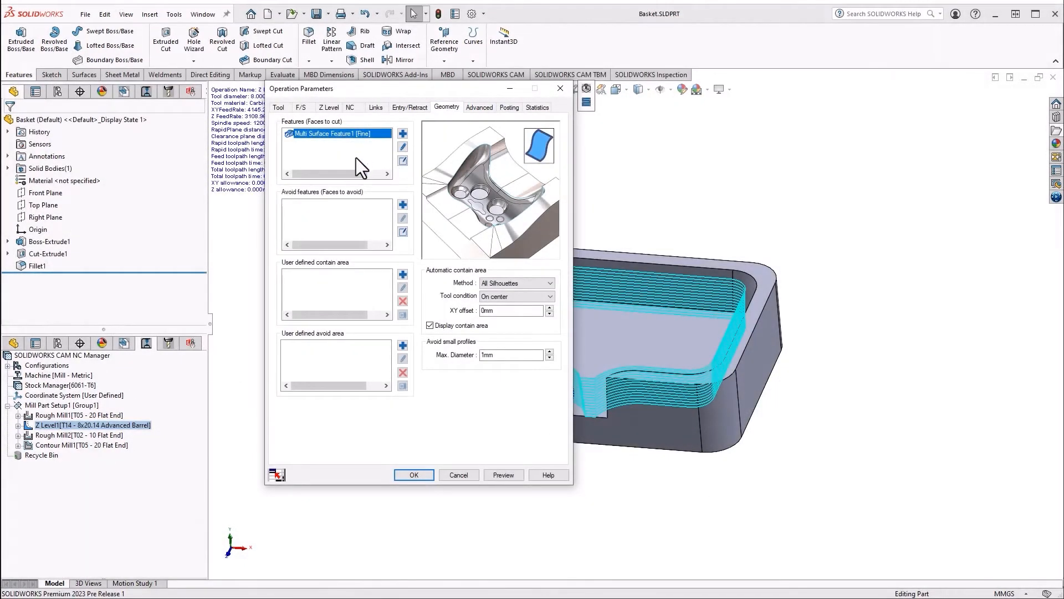
mouse_move(357, 238)
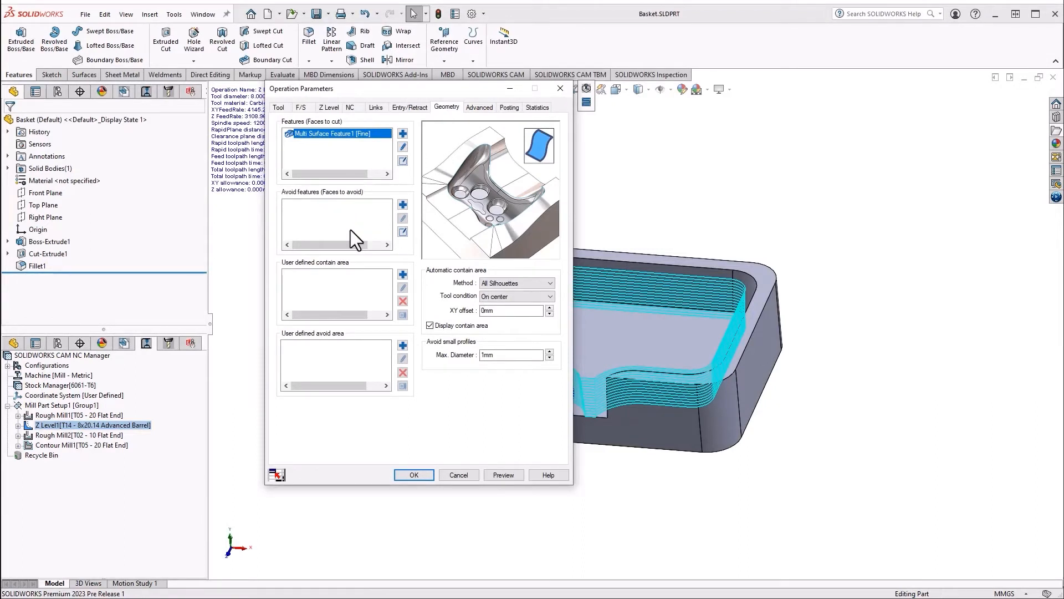
mouse_move(465, 319)
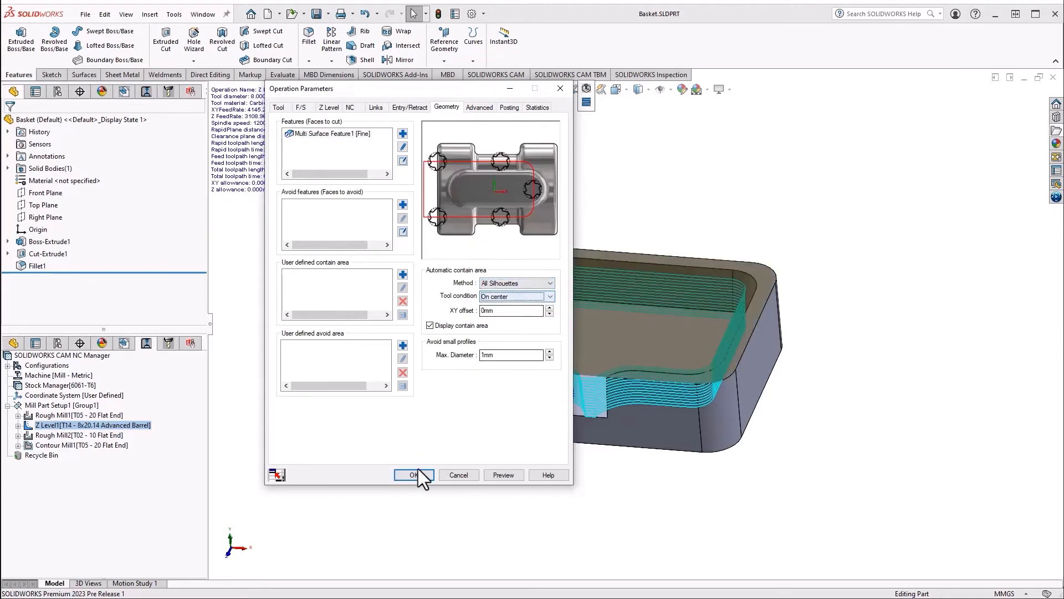
click(414, 474)
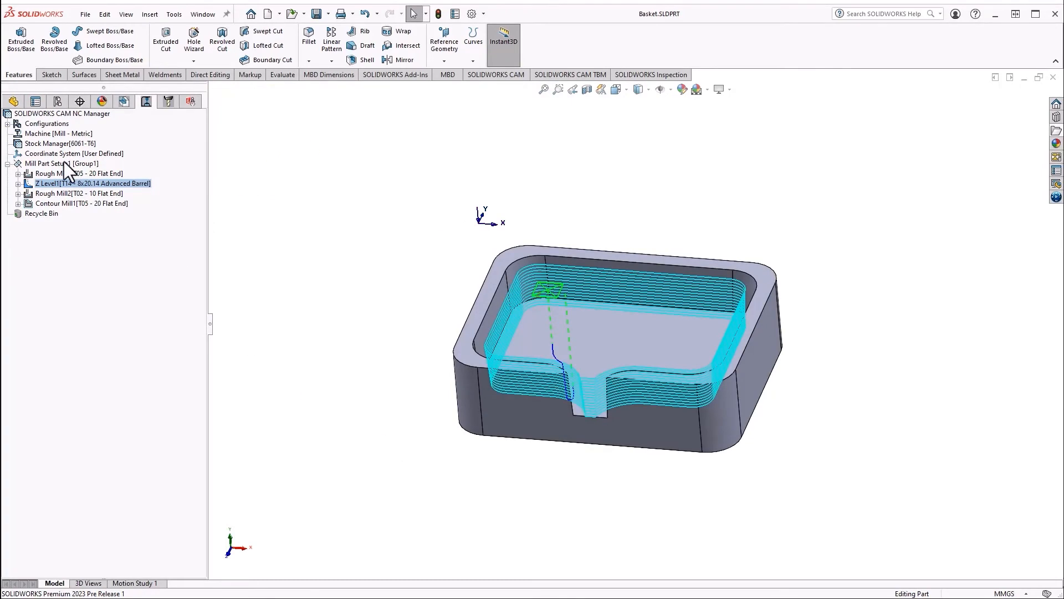
- Start Simulate Toolpath for Mill Part Setup1
right_click(43, 164)
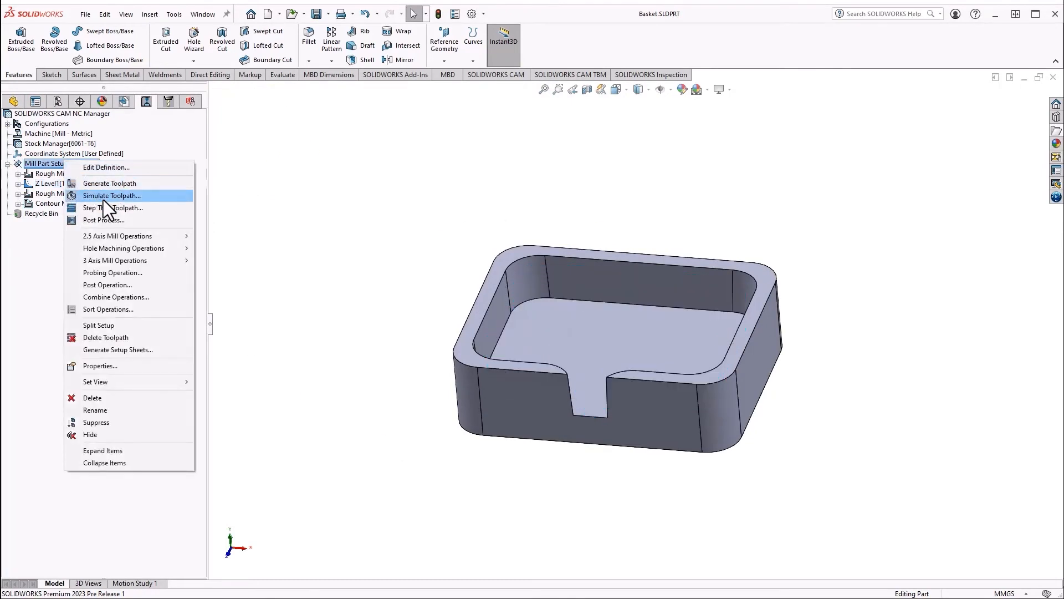
click(111, 196)
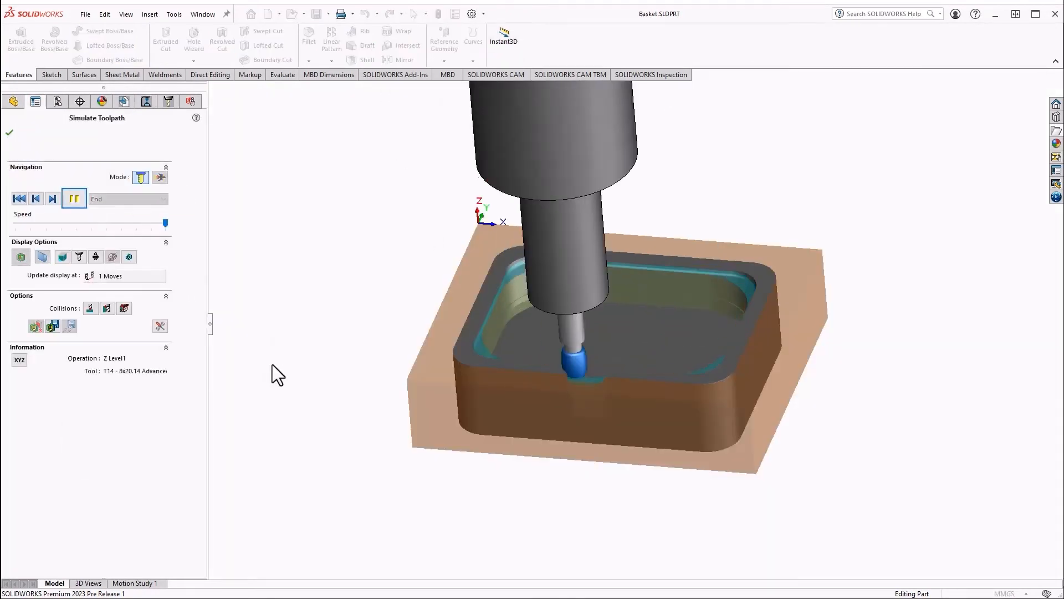